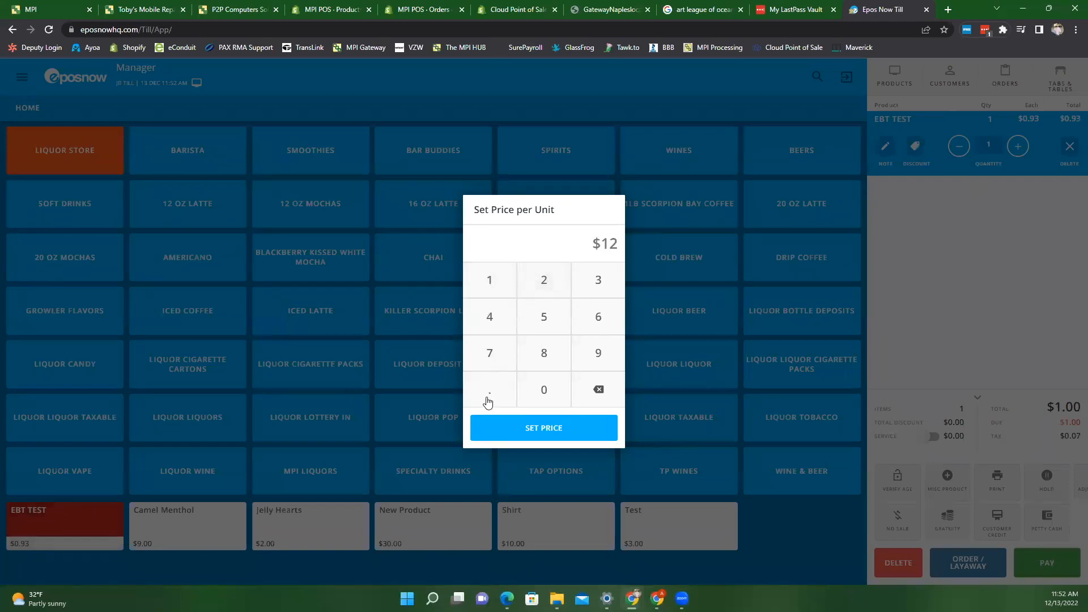
Confirm the $12.00 unit price for the second EBT TEST item.
{"action": "left_click", "coordinate": [544, 428]}
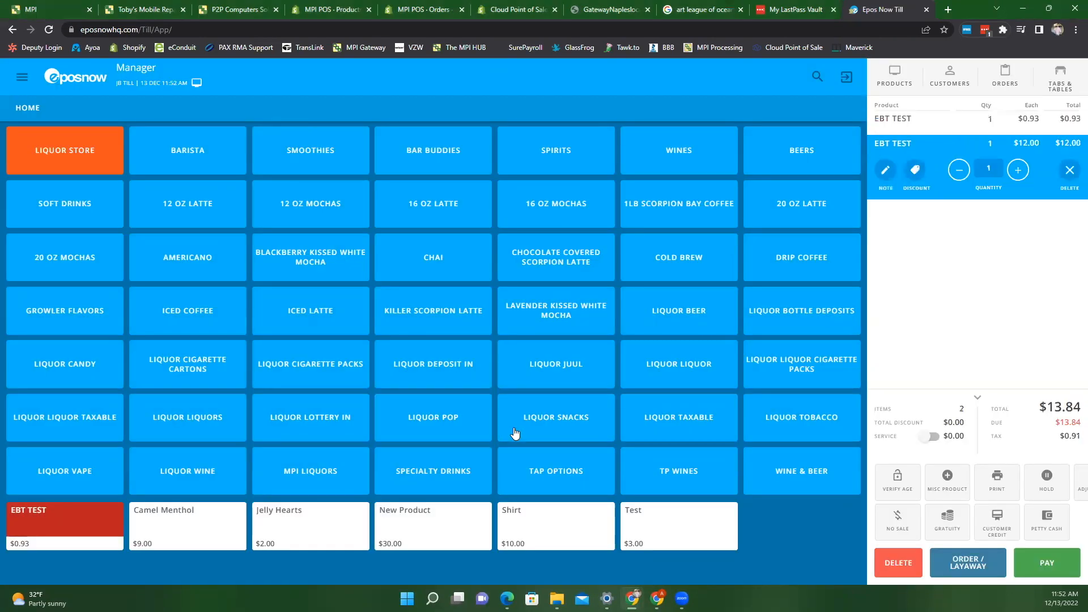
{"action": "mouse_move", "coordinate": [923, 267]}
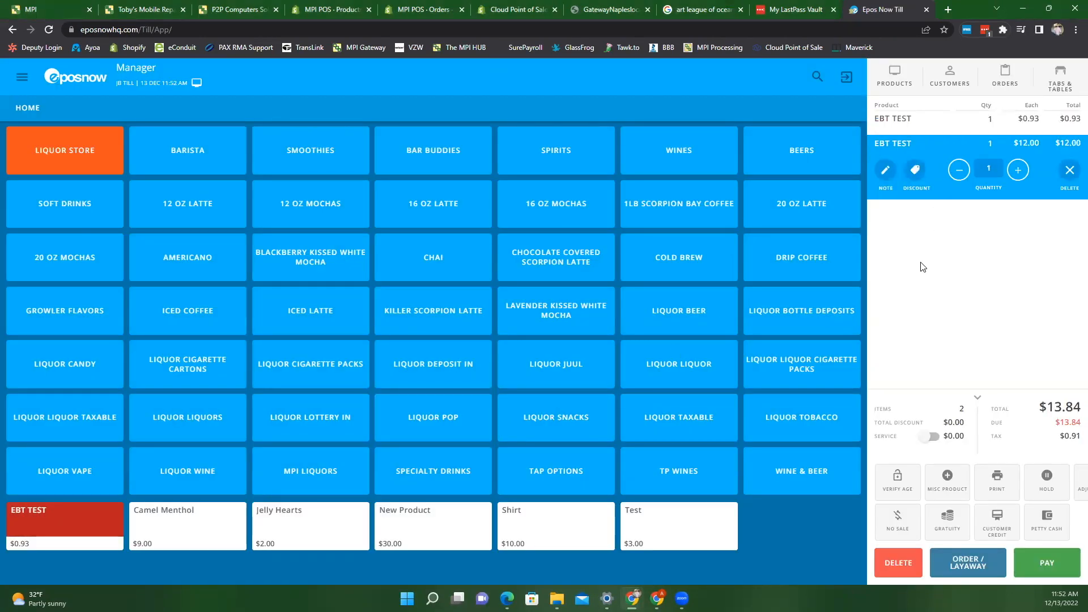
{"action": "mouse_move", "coordinate": [73, 172]}
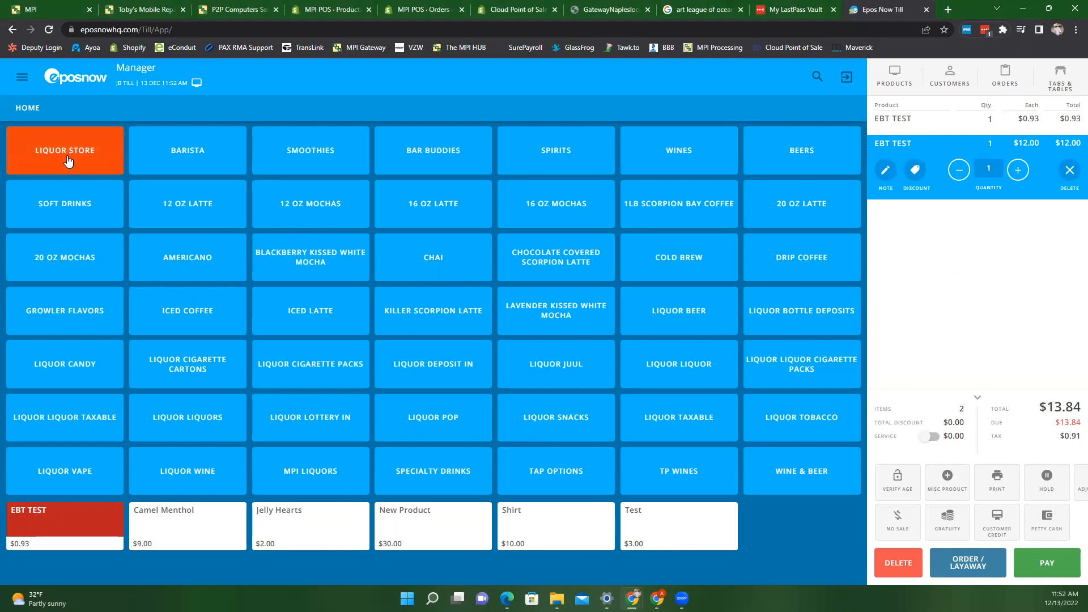
Add a 60 MINUTE IPA ($18.99) from Liquor Store > Beer, dismissing the ID reminder and confirming age verified.
{"action": "left_click", "coordinate": [65, 150]}
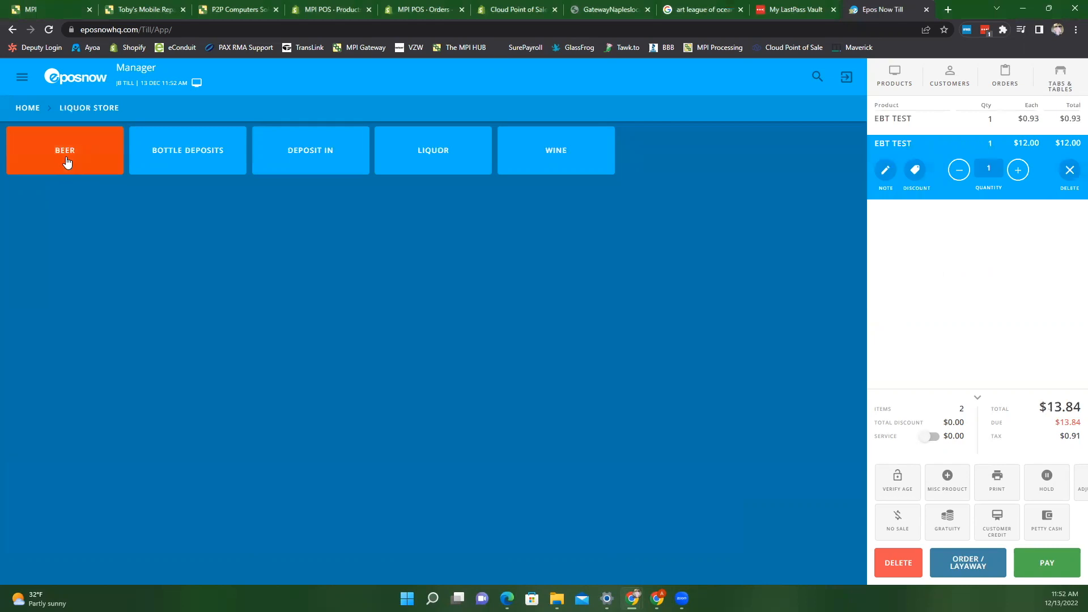
{"action": "left_click", "coordinate": [64, 149]}
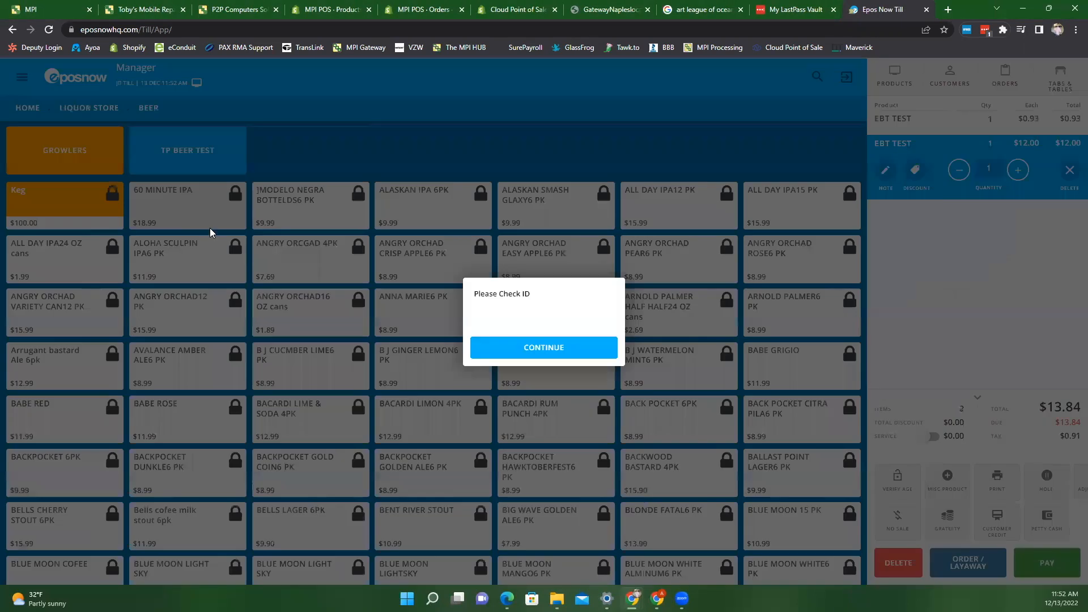
{"action": "left_click", "coordinate": [544, 348]}
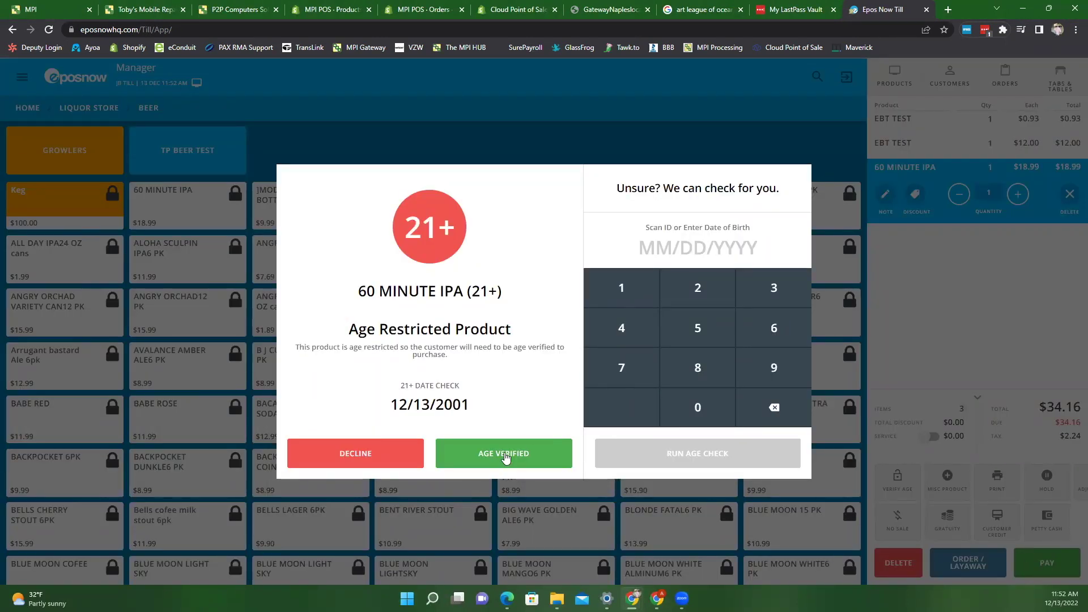
{"action": "left_click", "coordinate": [503, 453]}
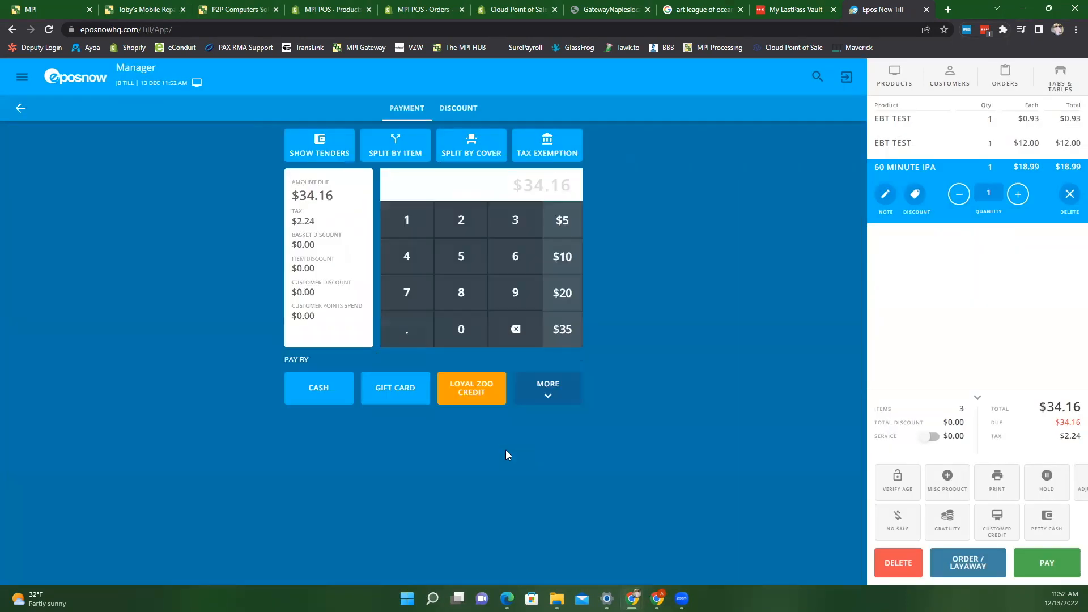
{"action": "mouse_move", "coordinate": [917, 123]}
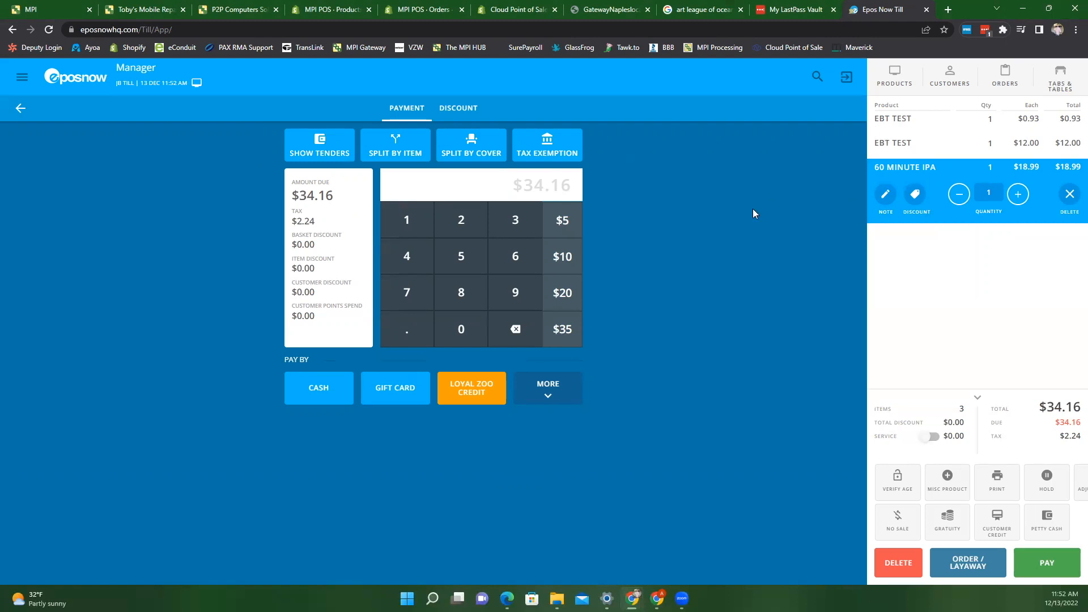
{"action": "mouse_move", "coordinate": [602, 199]}
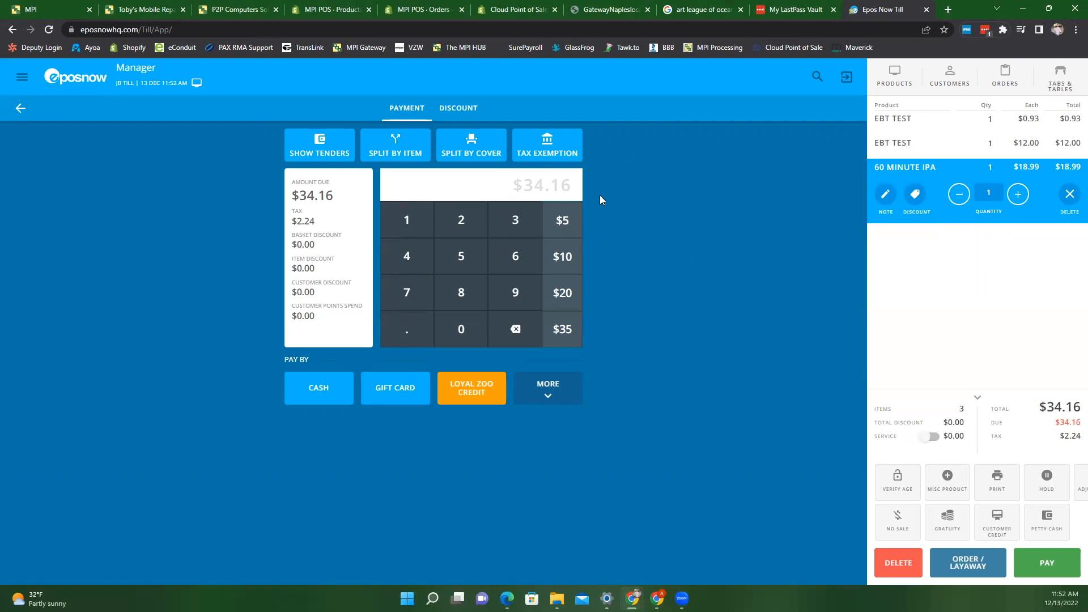
Exempt all eligible items (both EBT TEST lines) from tax, bringing the due amount to $33.25.
{"action": "left_click", "coordinate": [548, 145]}
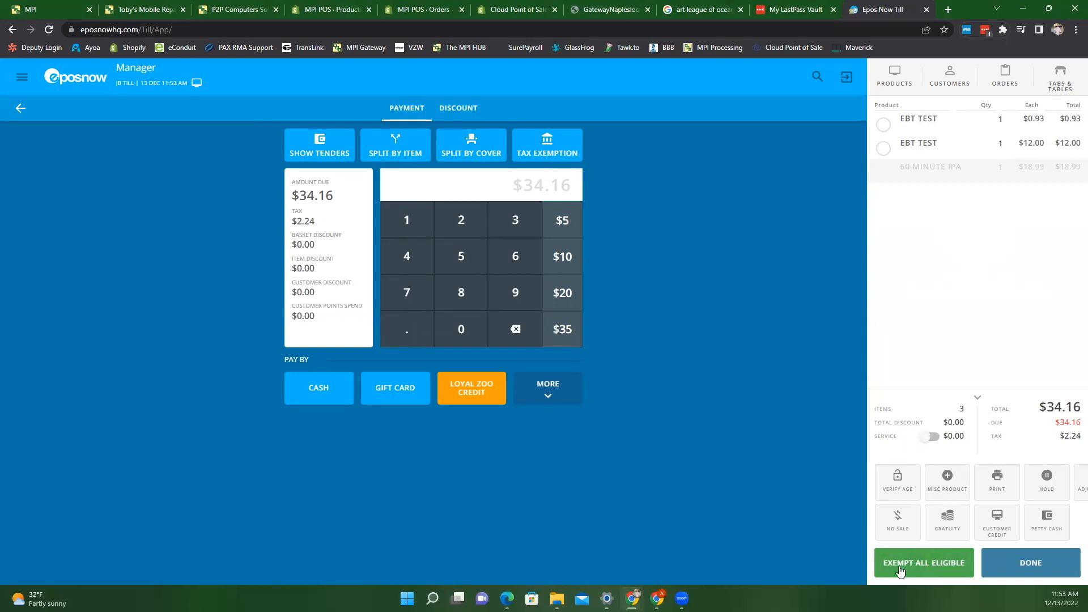
{"action": "left_click", "coordinate": [924, 563]}
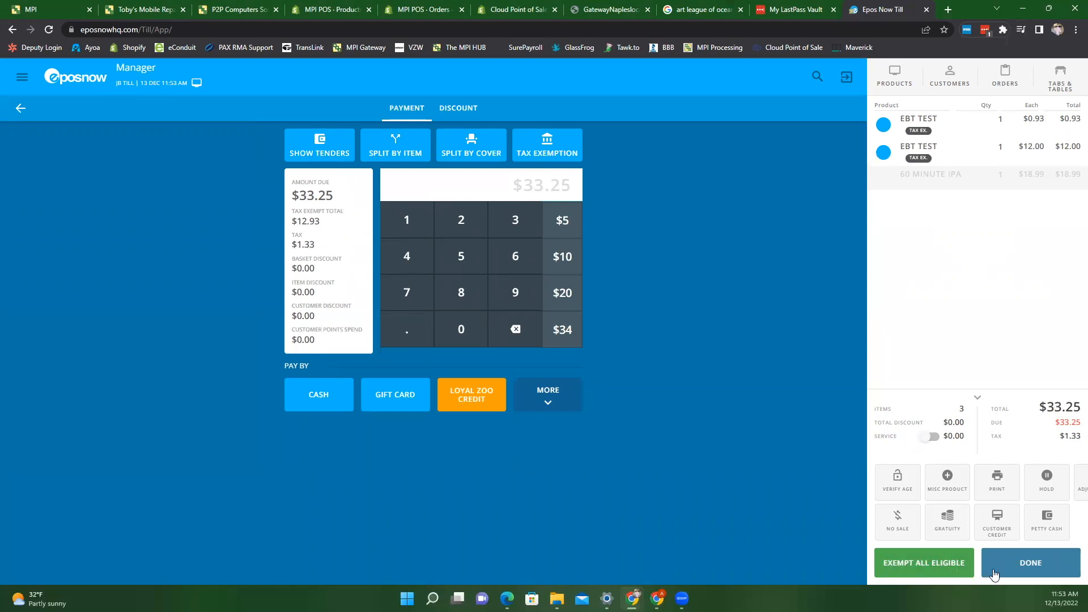
{"action": "left_click", "coordinate": [930, 175]}
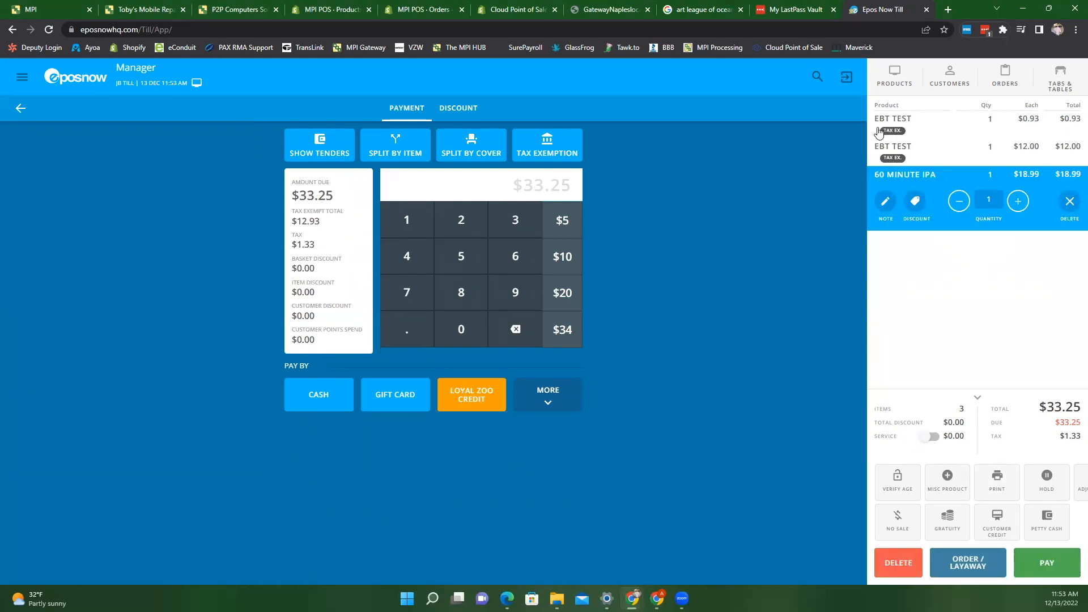
{"action": "mouse_move", "coordinate": [924, 148]}
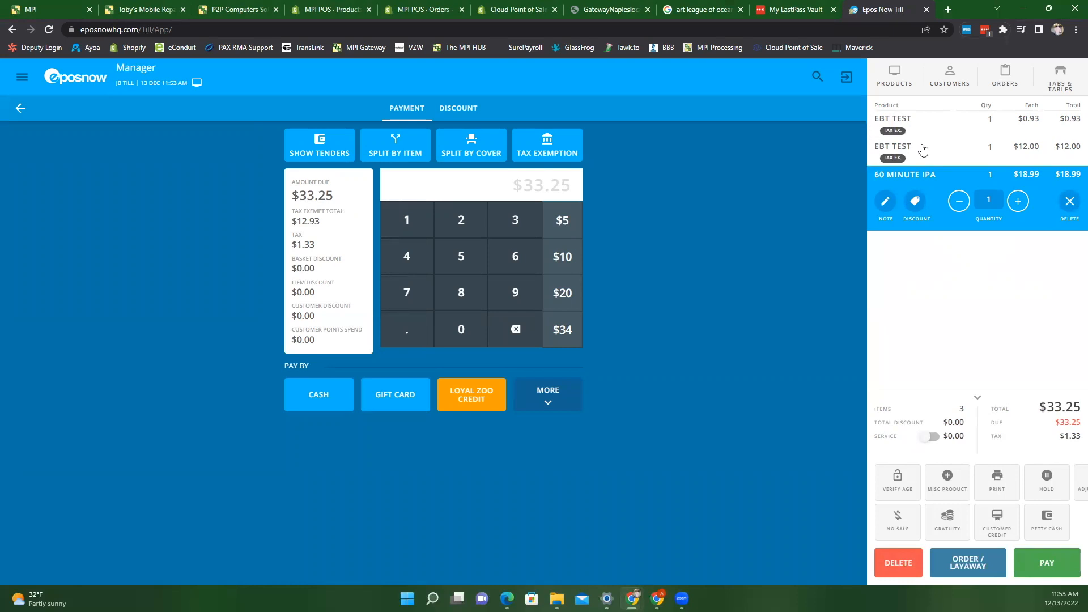
{"action": "mouse_move", "coordinate": [1016, 169]}
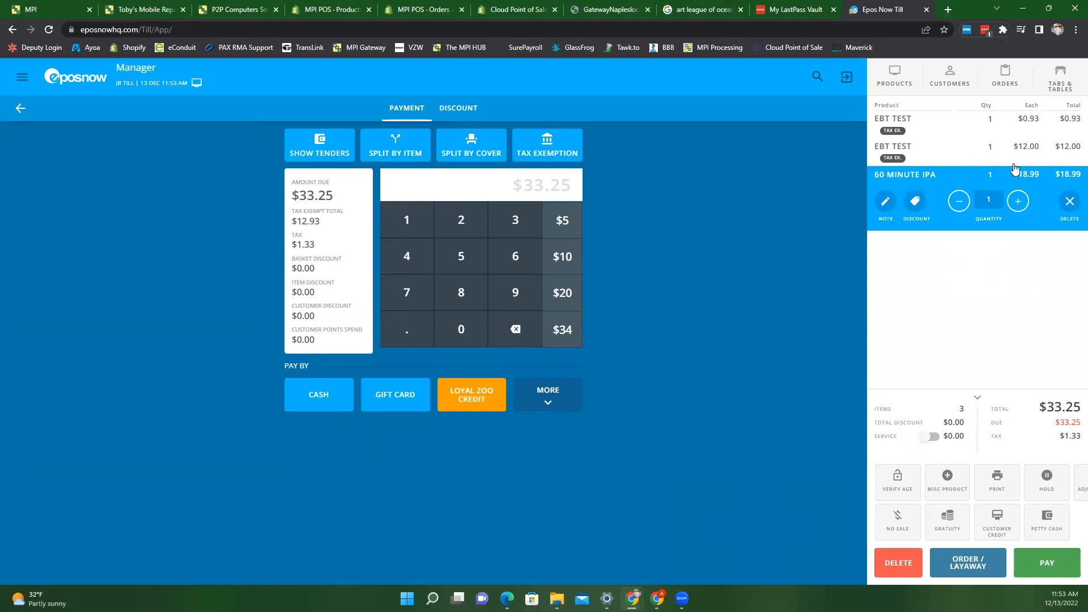
{"action": "mouse_move", "coordinate": [988, 219]}
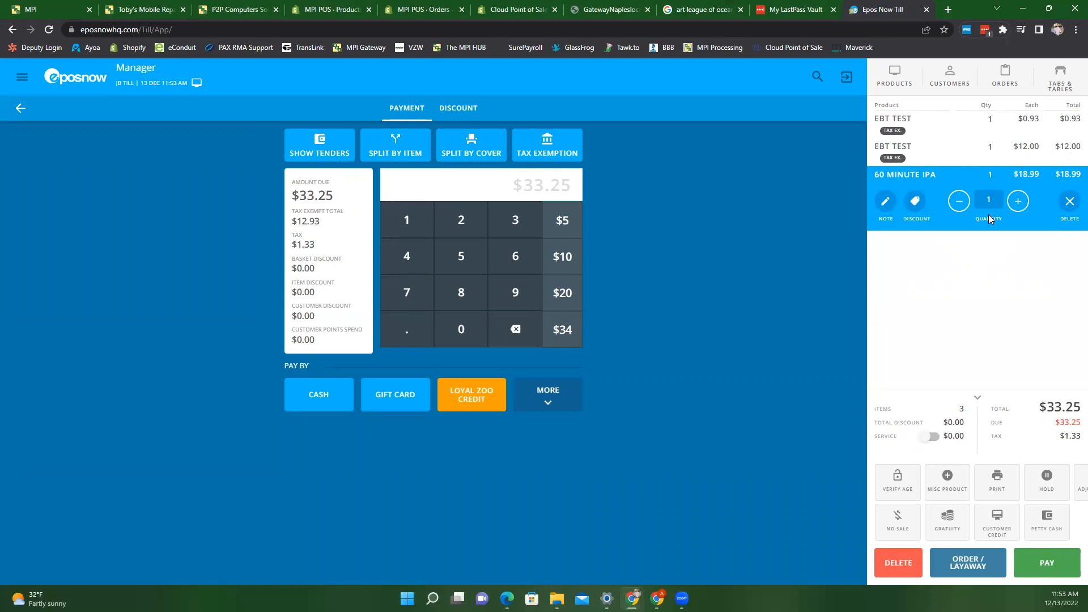
{"action": "mouse_move", "coordinate": [732, 245]}
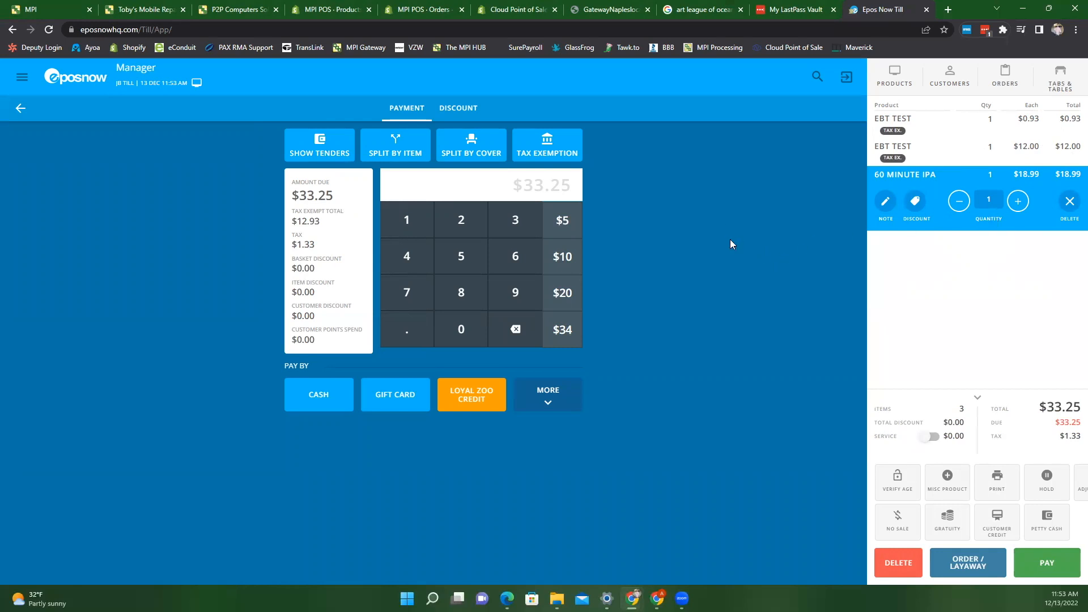
{"action": "mouse_move", "coordinate": [324, 204]}
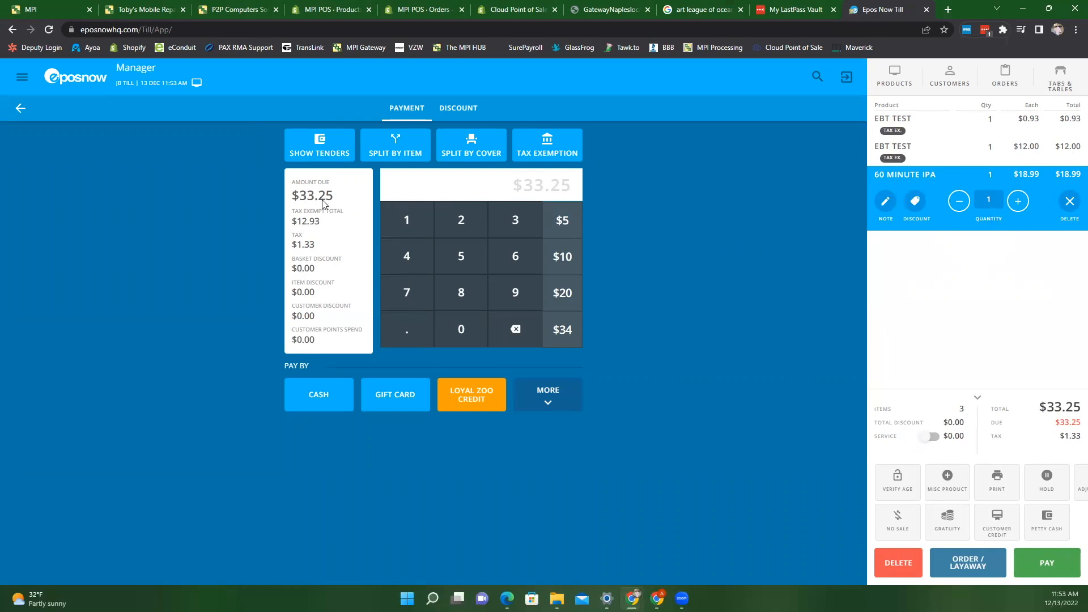
{"action": "mouse_move", "coordinate": [313, 228]}
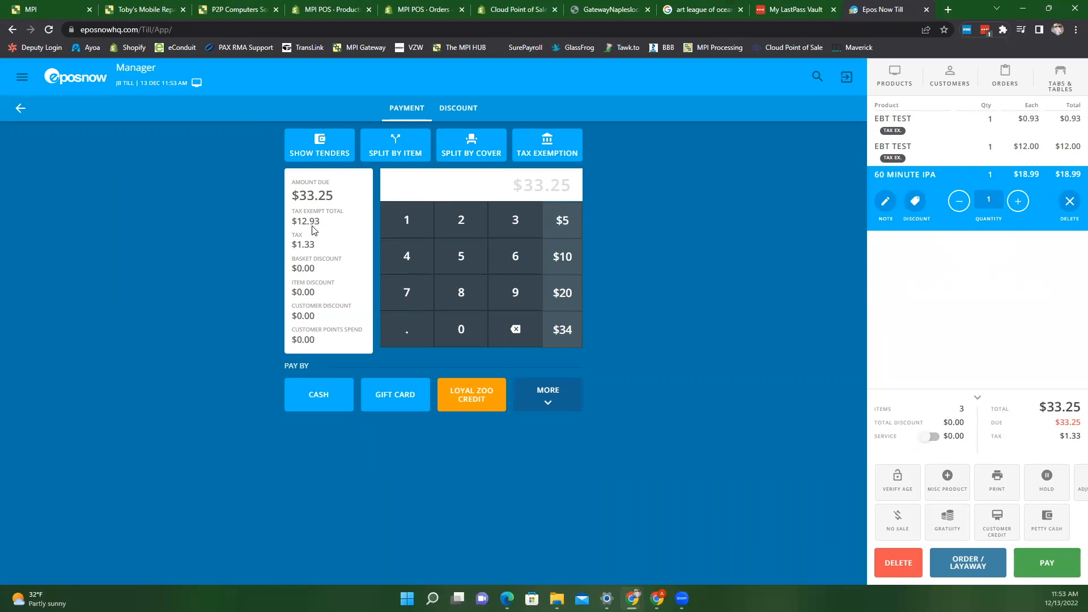
{"action": "mouse_move", "coordinate": [329, 208]}
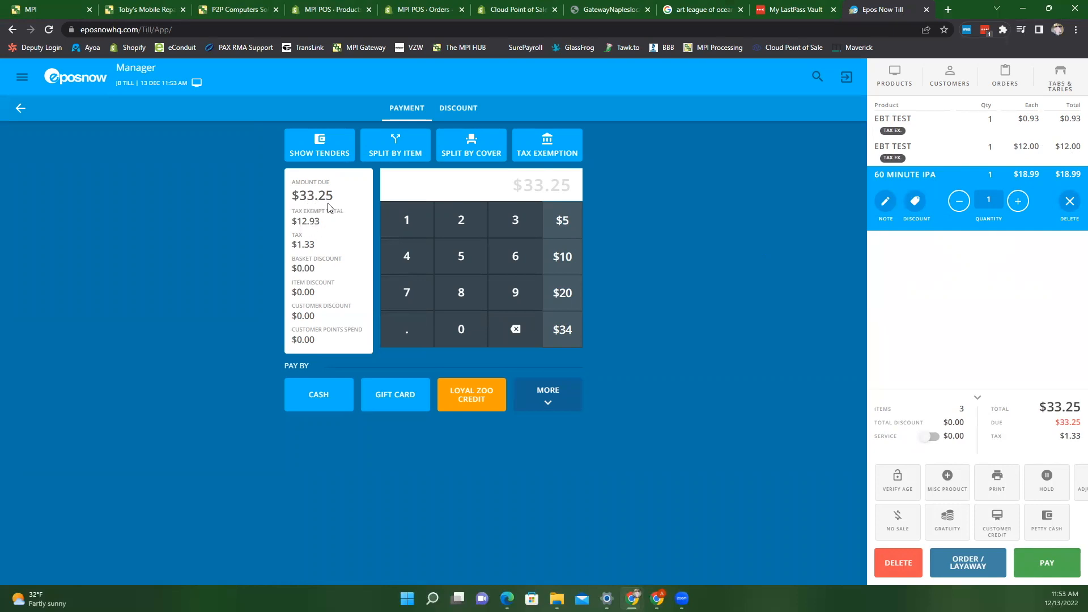
{"action": "mouse_move", "coordinate": [324, 230]}
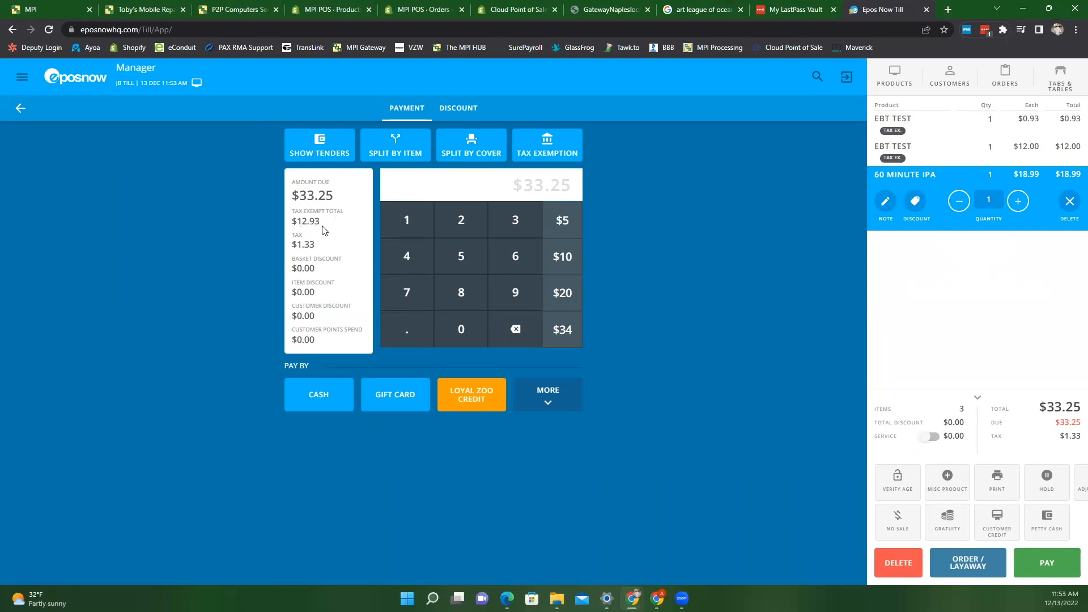
{"action": "mouse_move", "coordinate": [316, 231]}
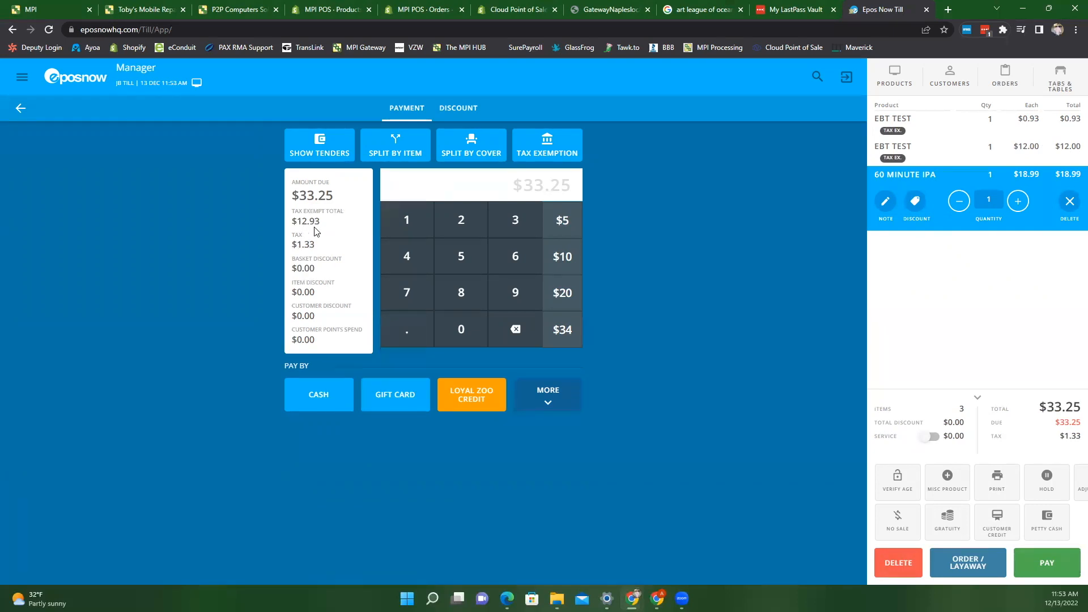
{"action": "mouse_move", "coordinate": [454, 270]}
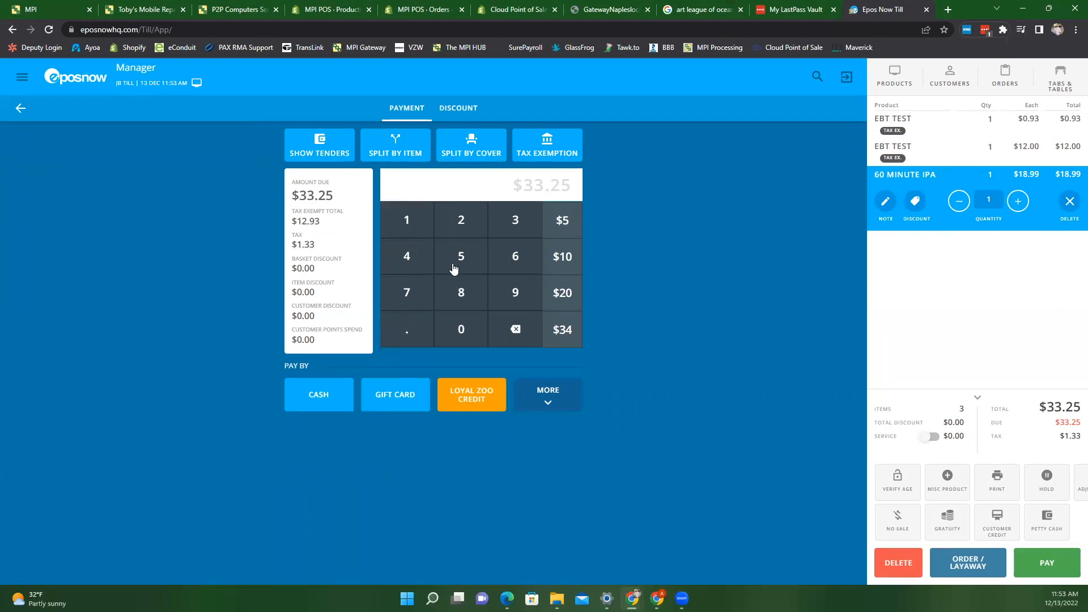
Set the payment amount to $12.93 and choose EBT from Other Tenders as the payment method.
{"action": "left_click", "coordinate": [405, 220]}
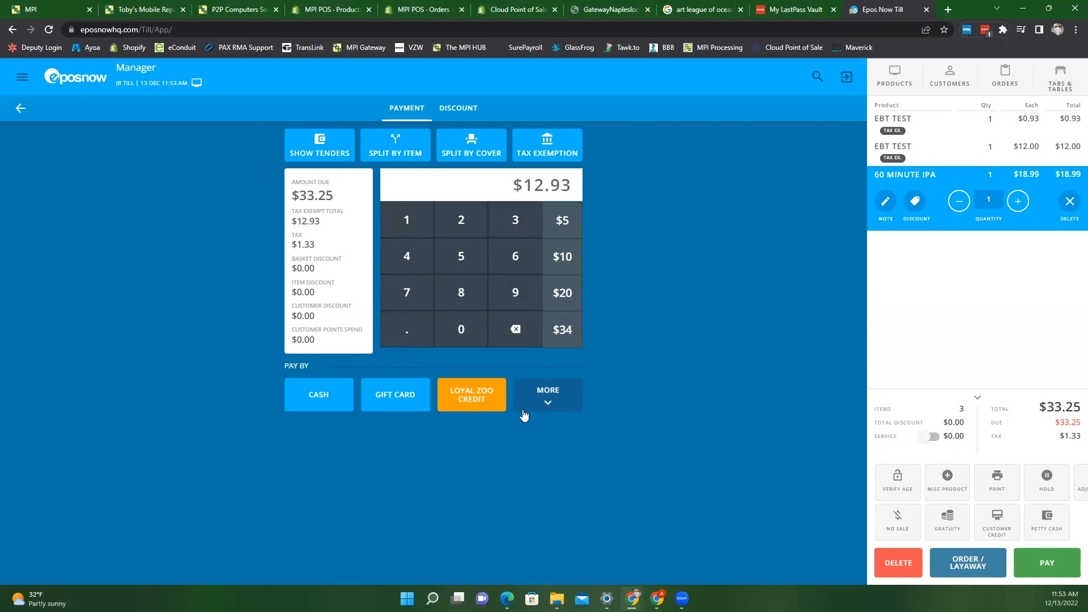
{"action": "mouse_move", "coordinate": [530, 420]}
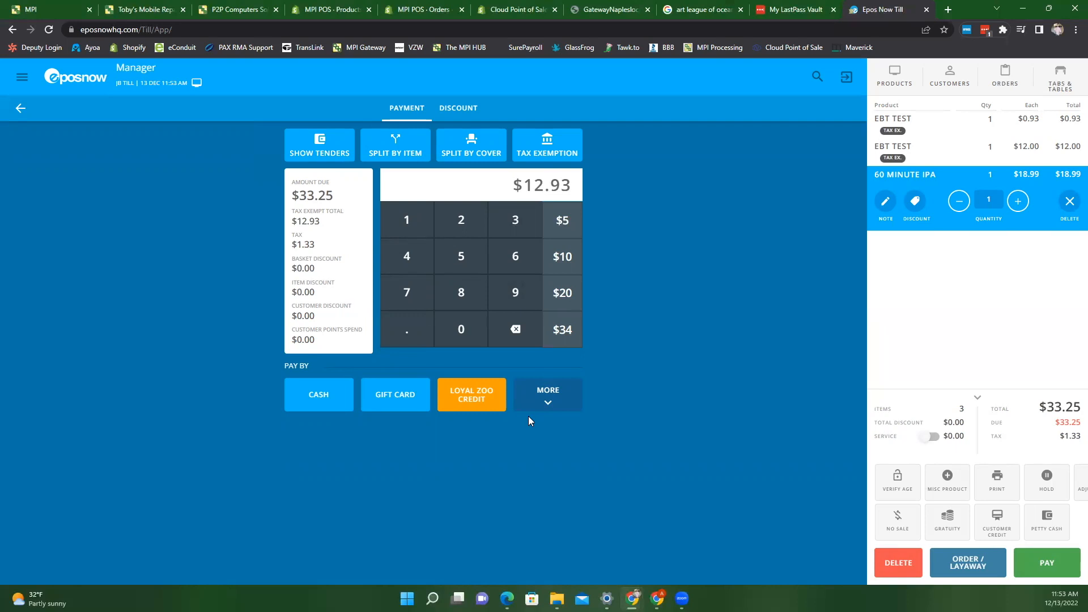
{"action": "mouse_move", "coordinate": [368, 409]}
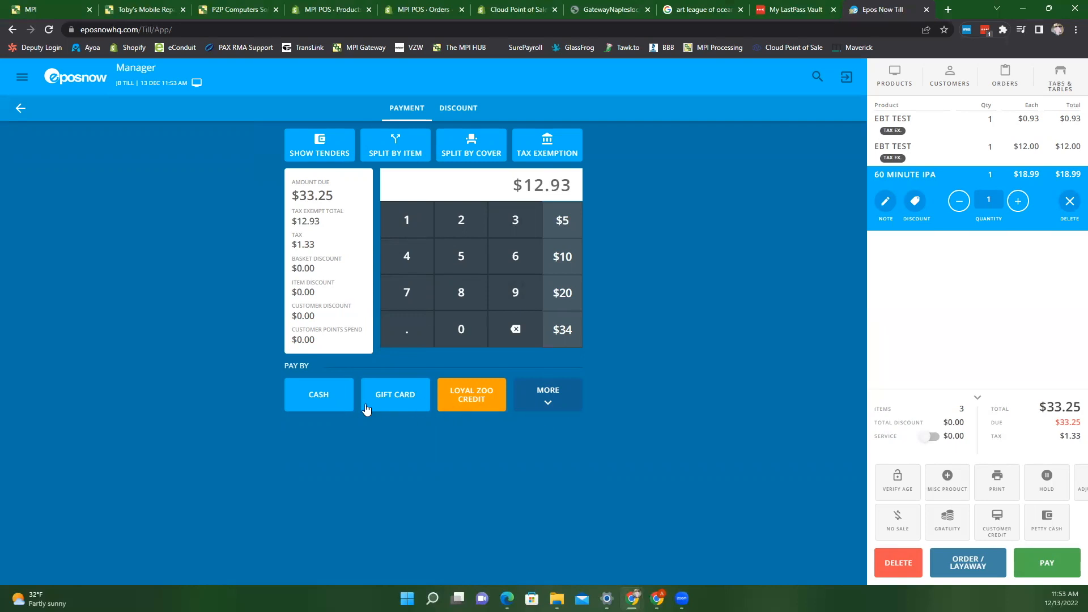
{"action": "left_click", "coordinate": [547, 394]}
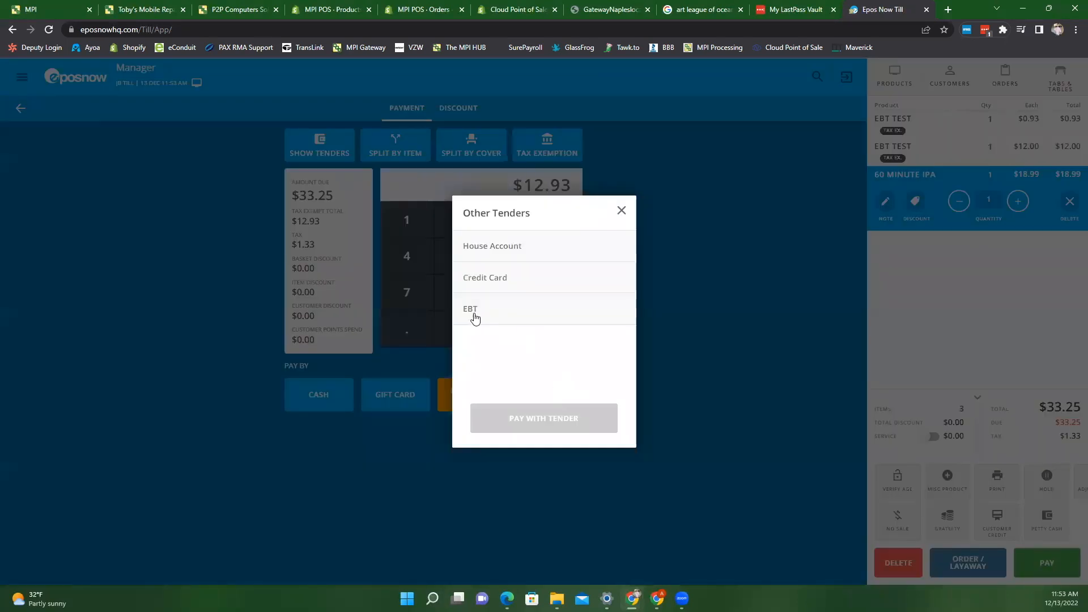
{"action": "left_click", "coordinate": [470, 308]}
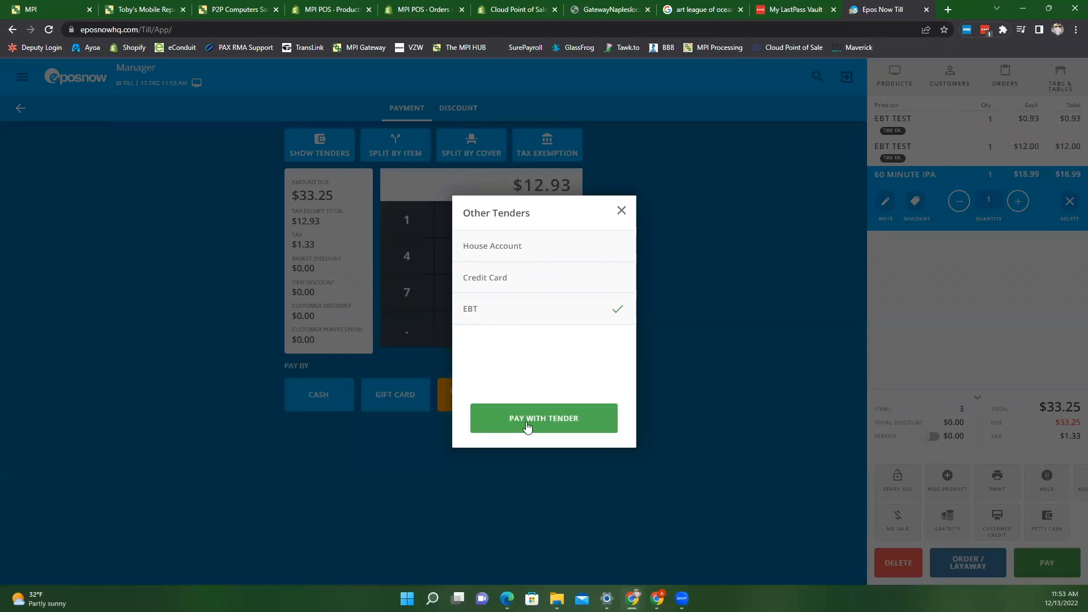
{"action": "left_click", "coordinate": [544, 418]}
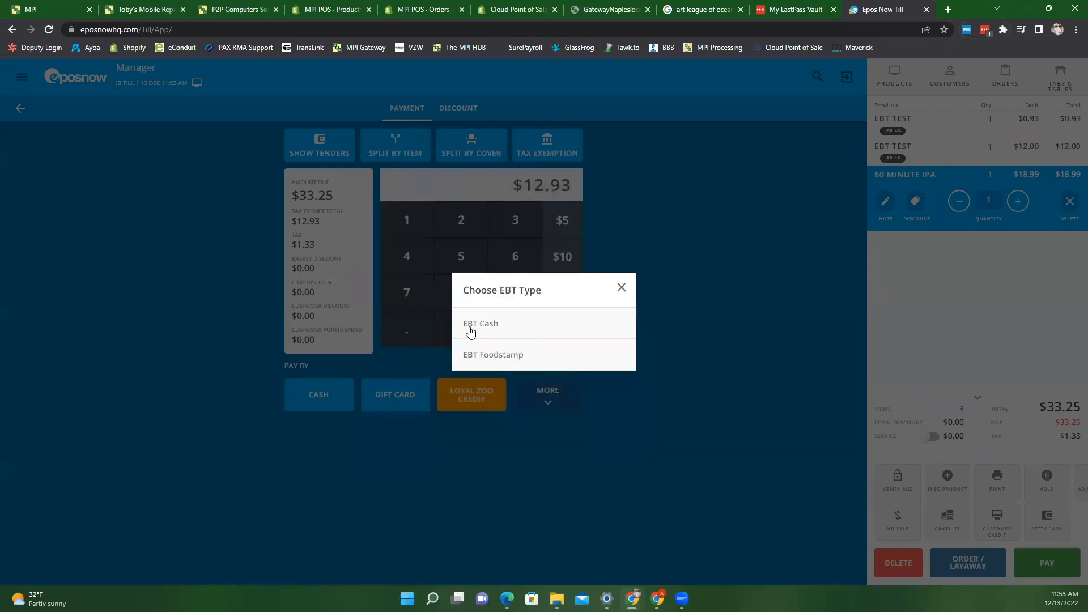
{"action": "mouse_move", "coordinate": [539, 367]}
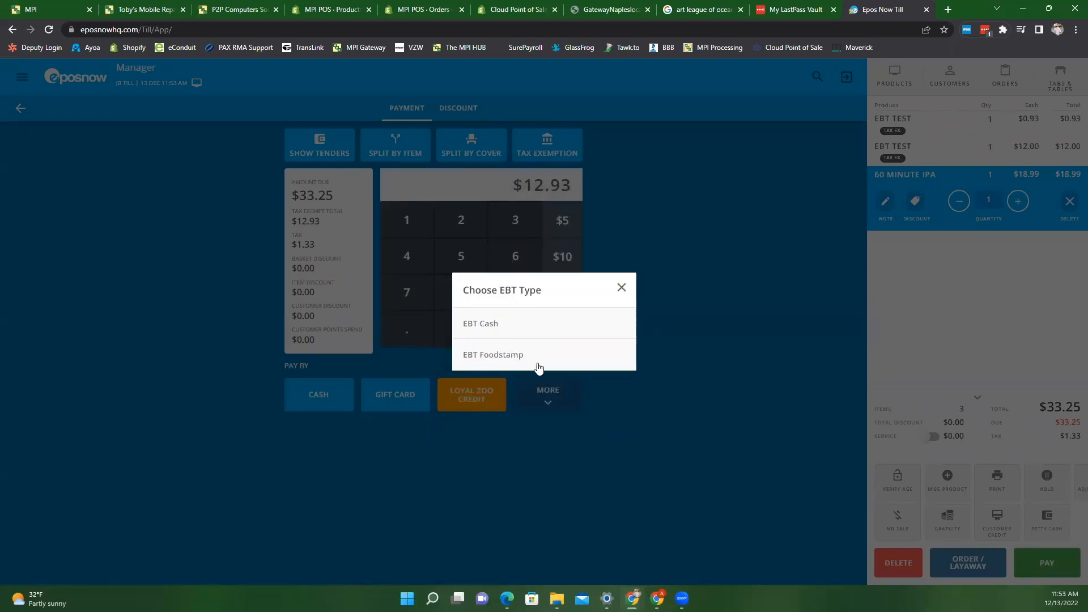
{"action": "mouse_move", "coordinate": [472, 364]}
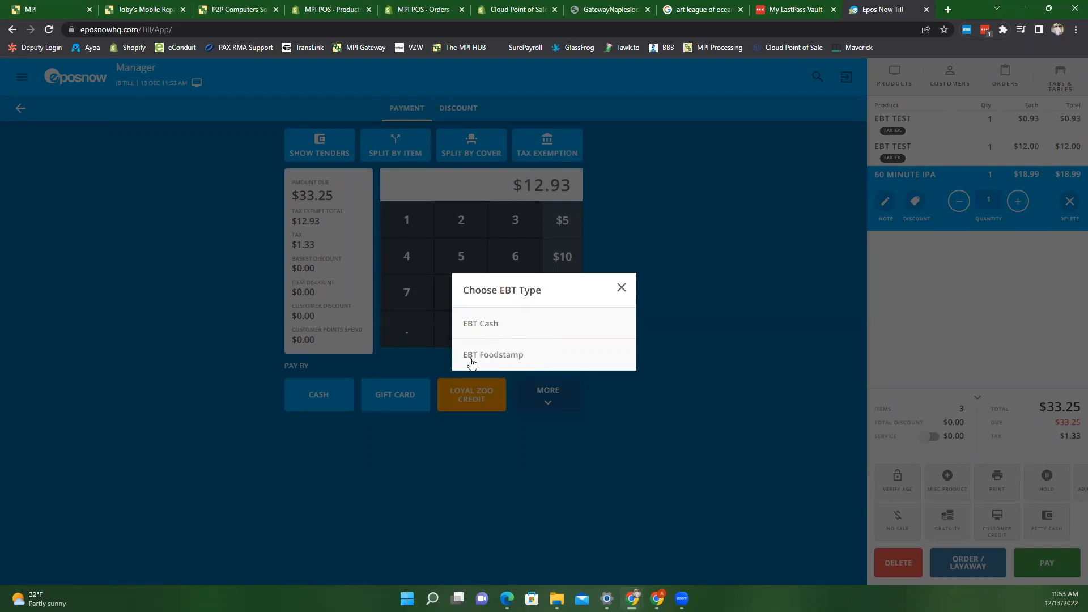
{"action": "mouse_move", "coordinate": [505, 351]}
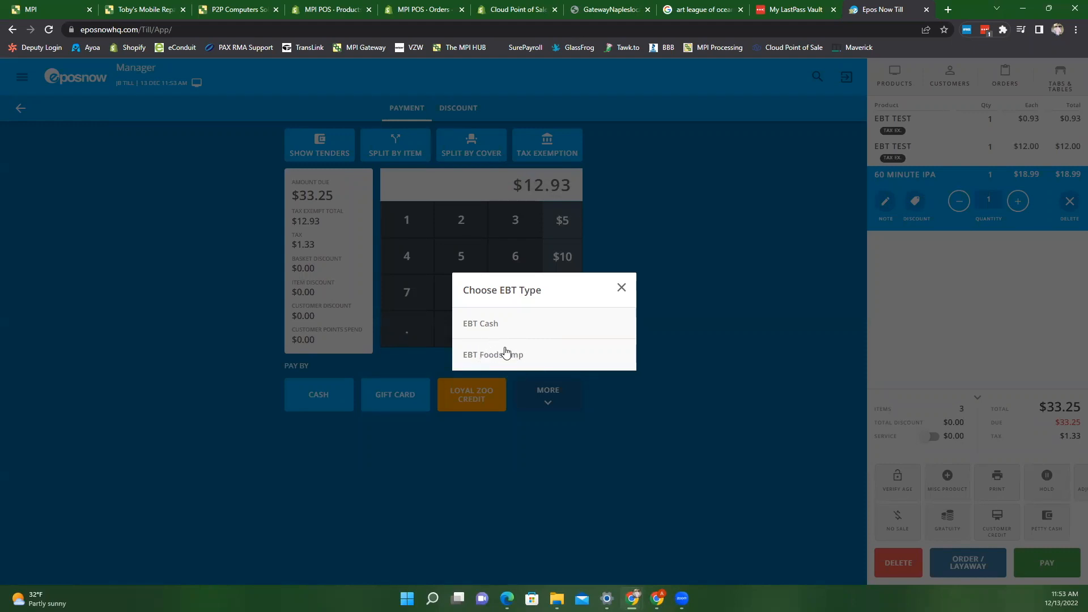
Pay $12.93 as EBT Foodstamp, leaving $20.32 due for the beer.
{"action": "left_click", "coordinate": [493, 354]}
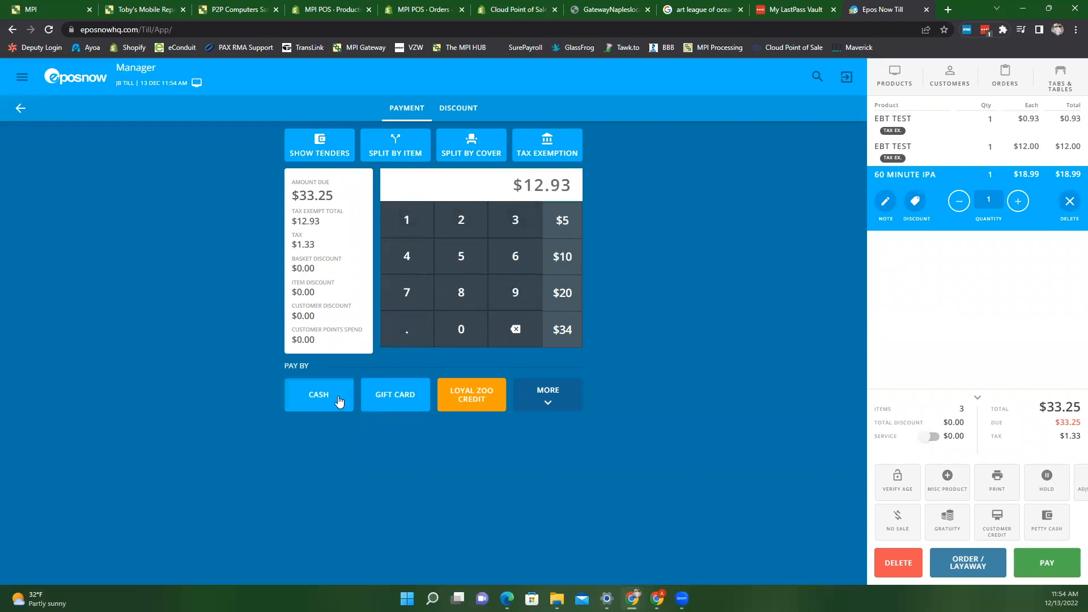
{"action": "left_click", "coordinate": [318, 394]}
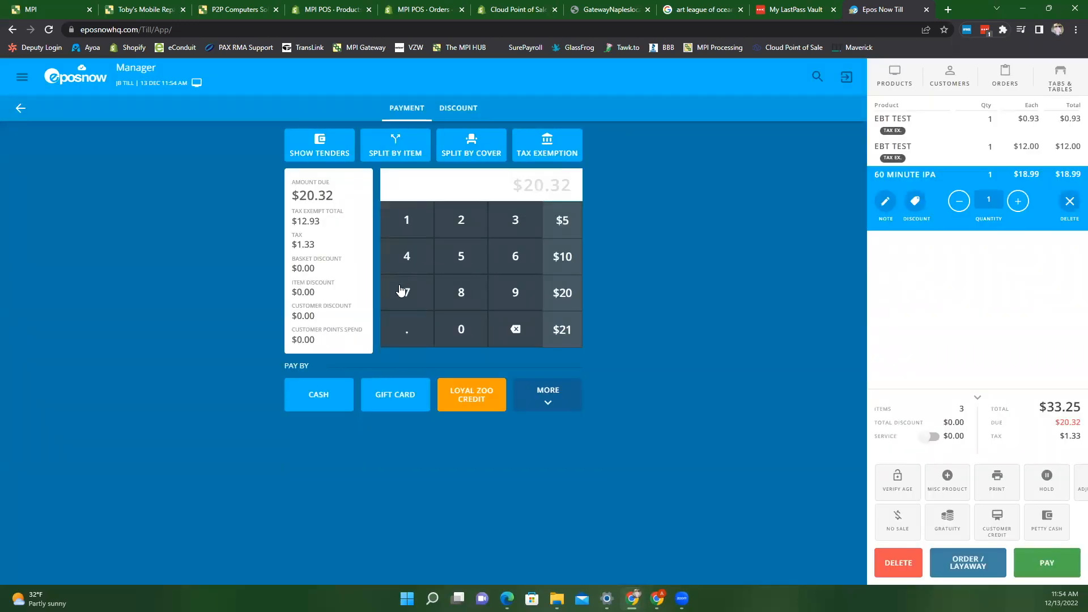
{"action": "mouse_move", "coordinate": [417, 285]}
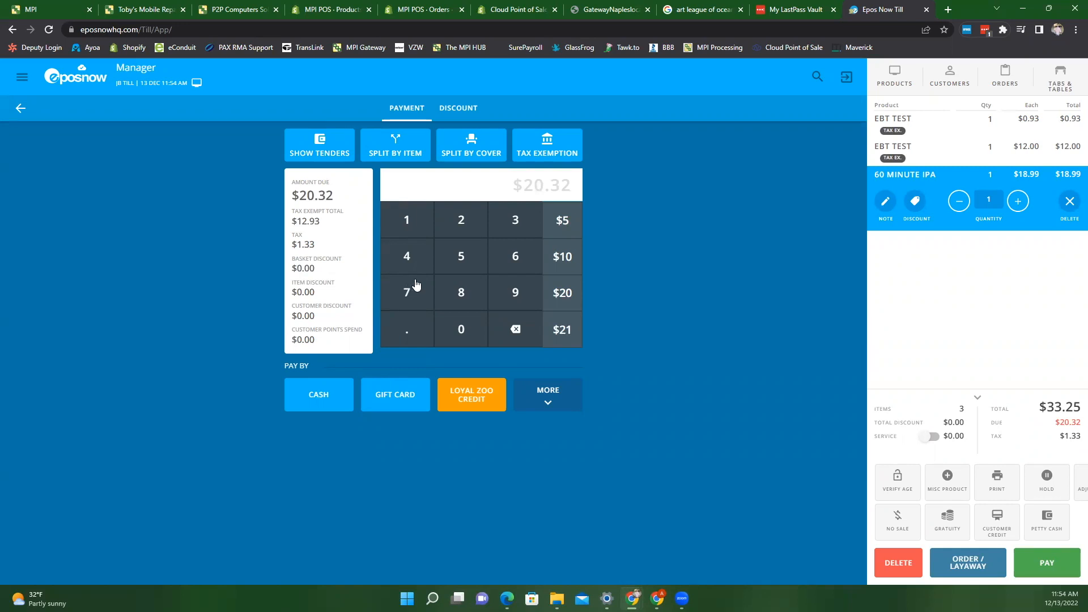
{"action": "mouse_move", "coordinate": [436, 299]}
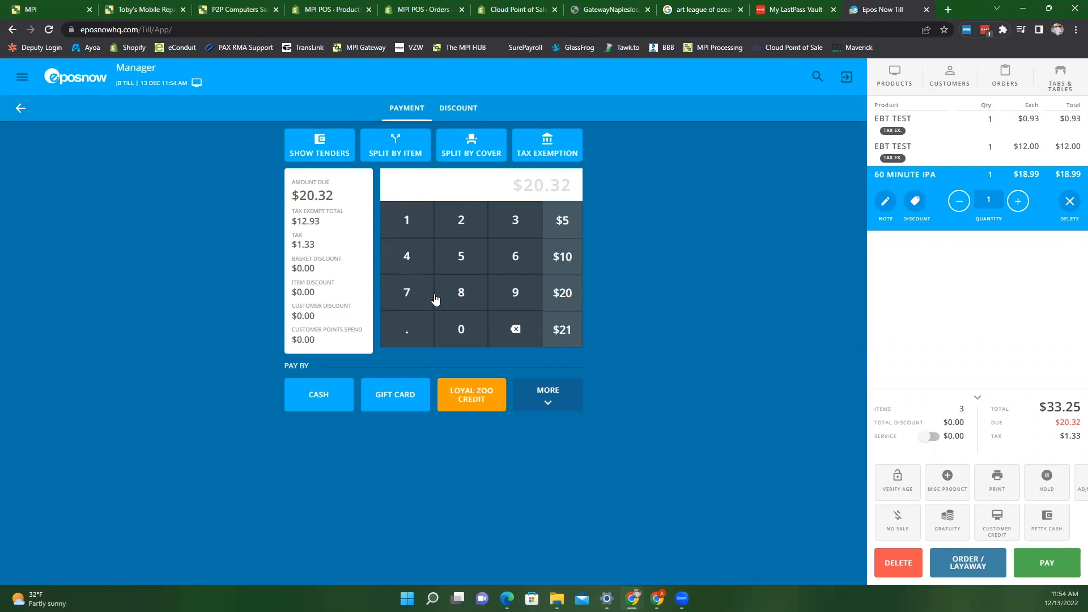
{"action": "mouse_move", "coordinate": [403, 337]}
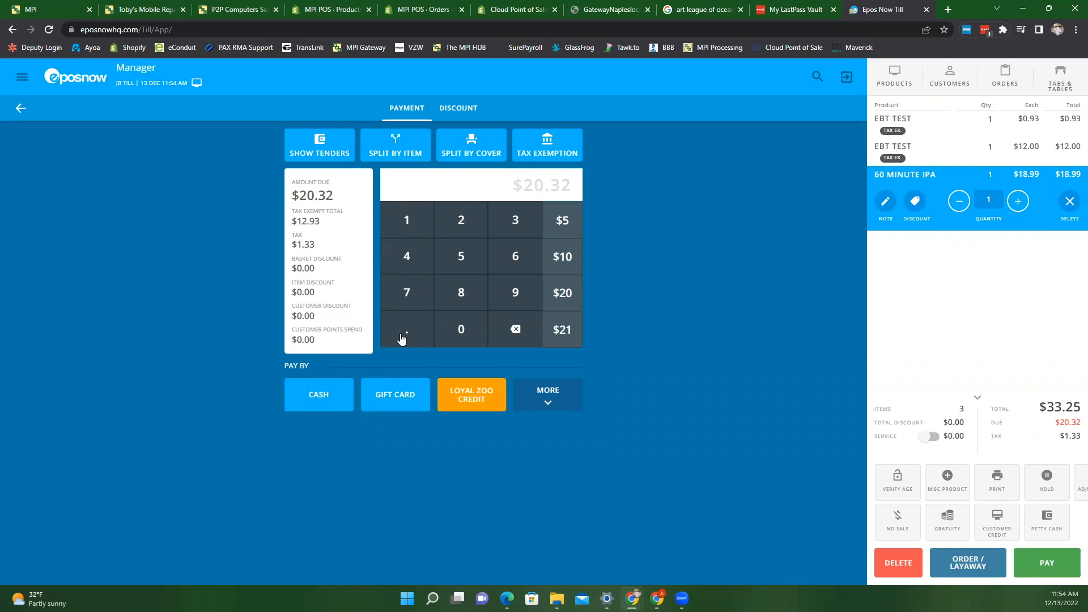